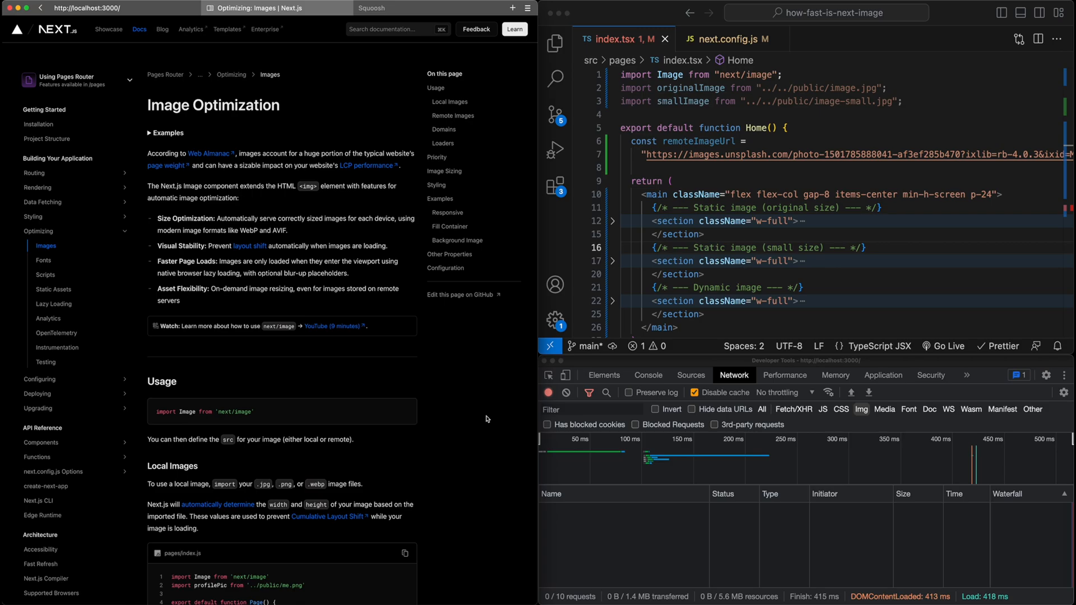
pyautogui.moveTo(478, 407)
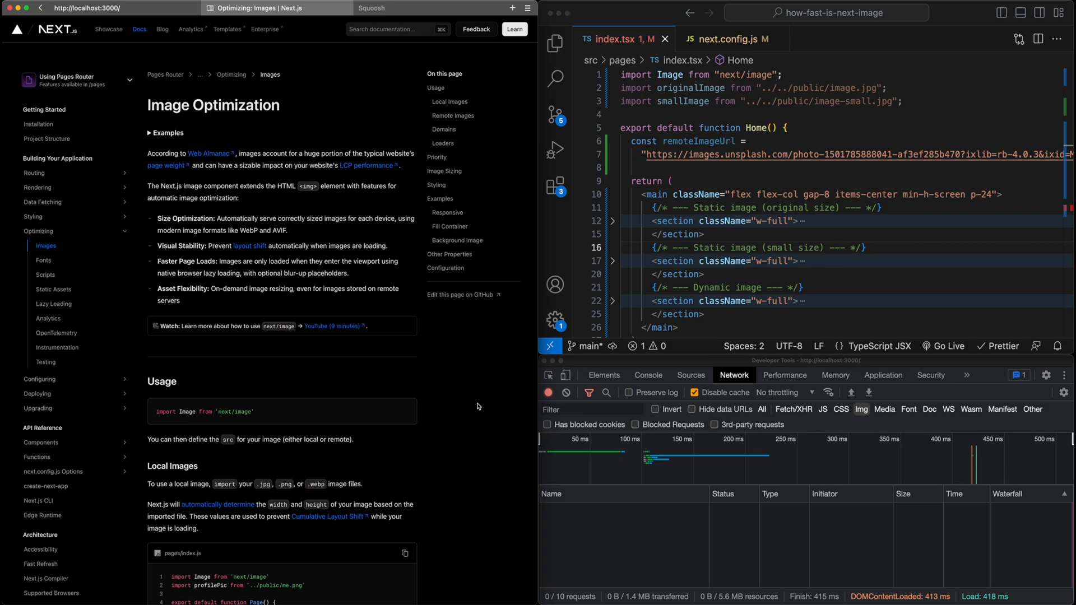
pyautogui.moveTo(478, 406)
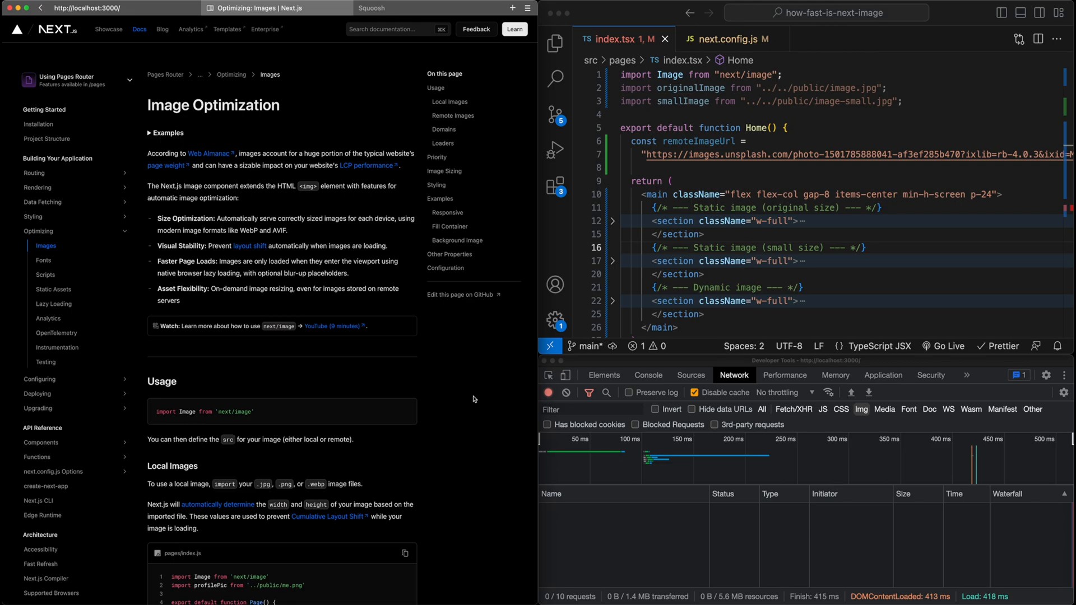
pyautogui.moveTo(437, 429)
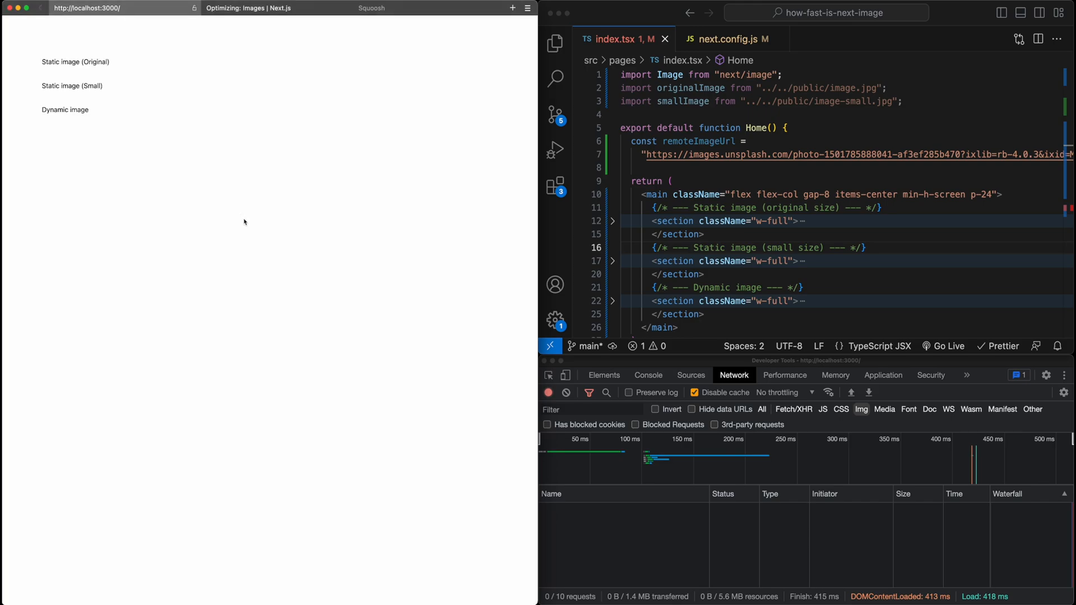
pyautogui.moveTo(370, 294)
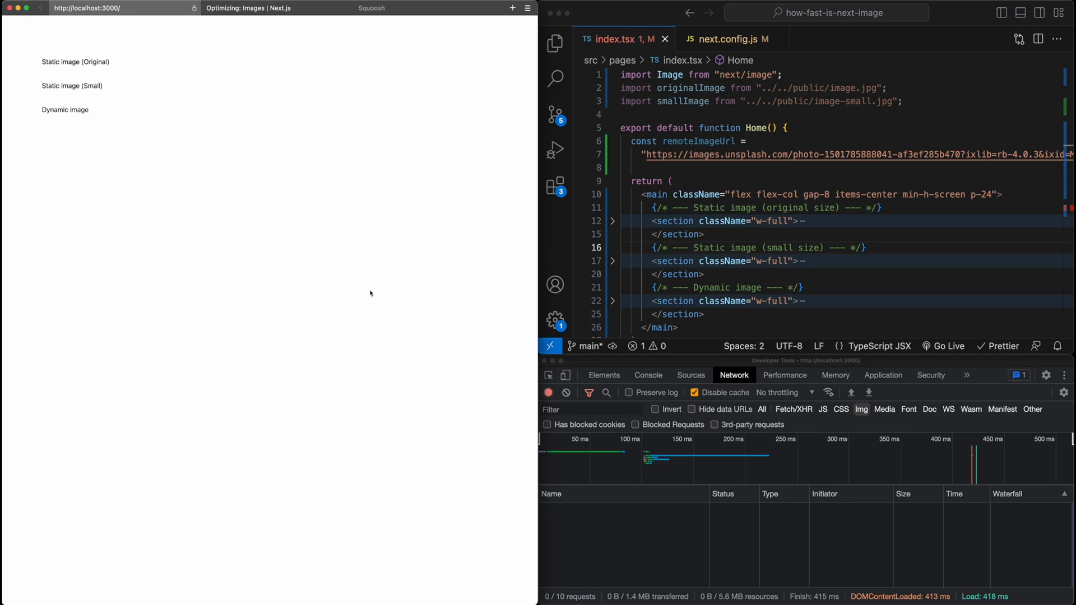
pyautogui.moveTo(227, 70)
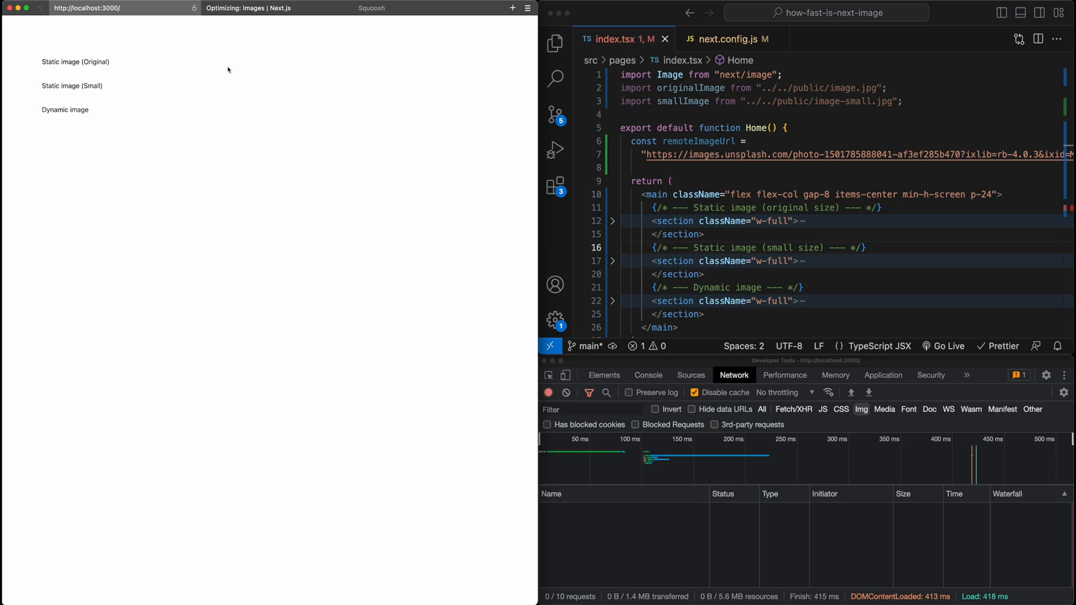
pyautogui.moveTo(763, 187)
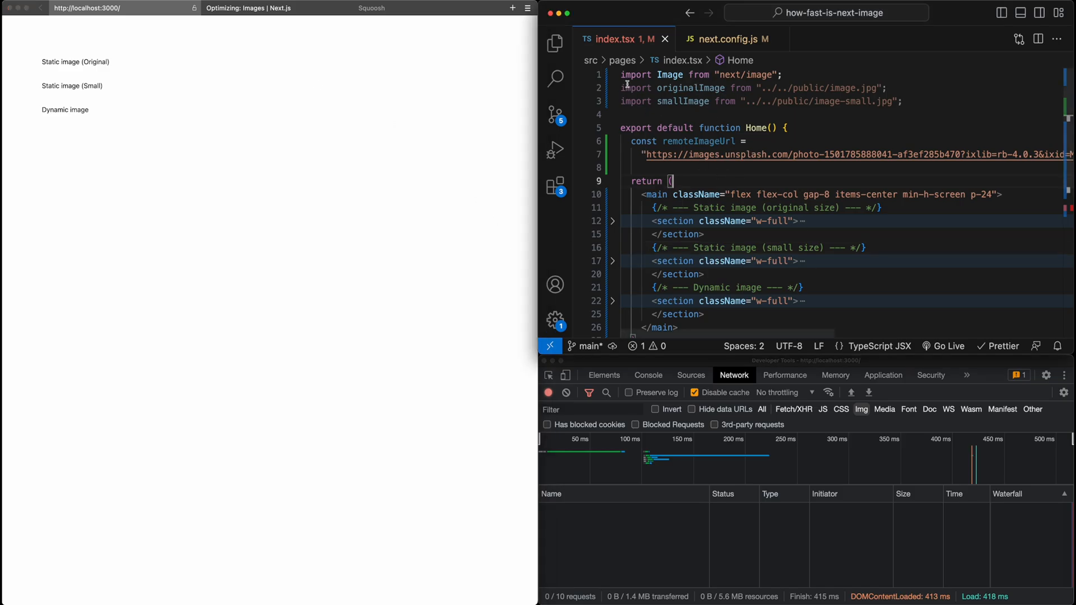
# Expand ImageTestBench to show the plain img beside next/image Image with fill and 50vw sizes.
pyautogui.scroll(-3)
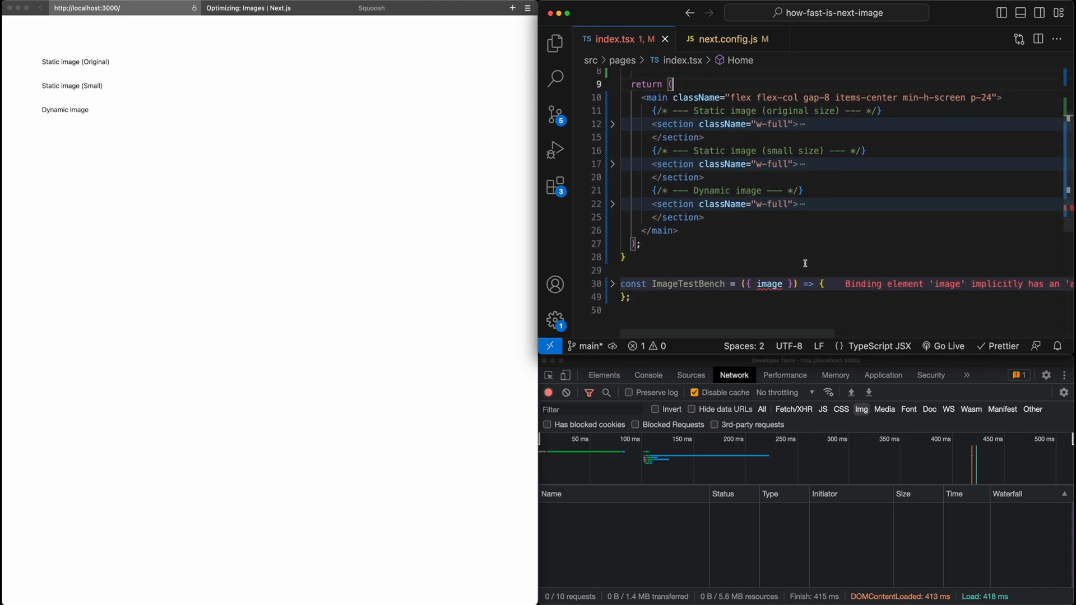
pyautogui.moveTo(721, 469)
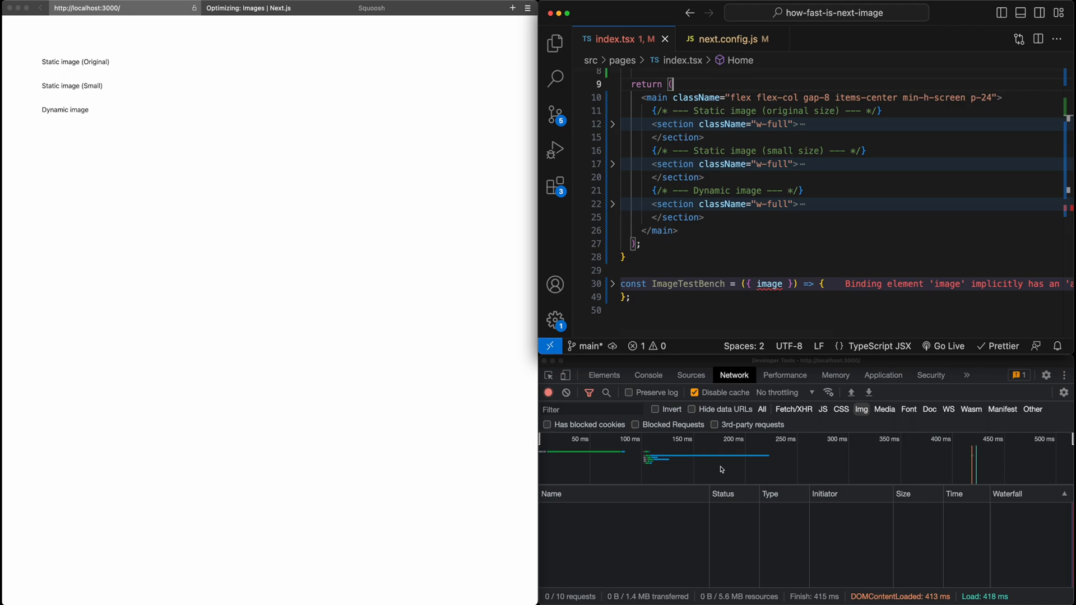
pyautogui.moveTo(786, 464)
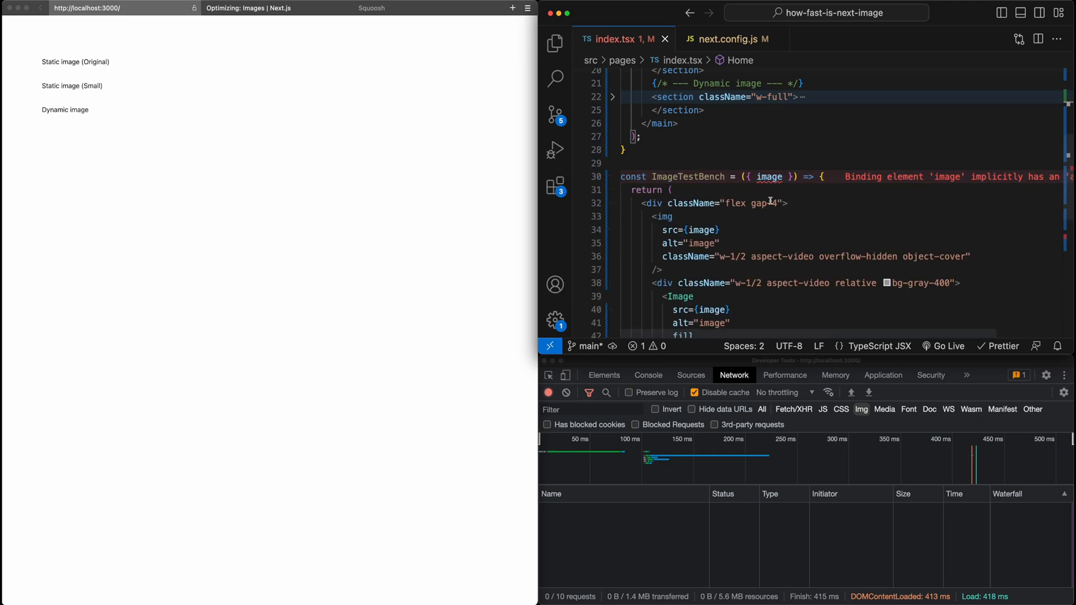
pyautogui.scroll(-3)
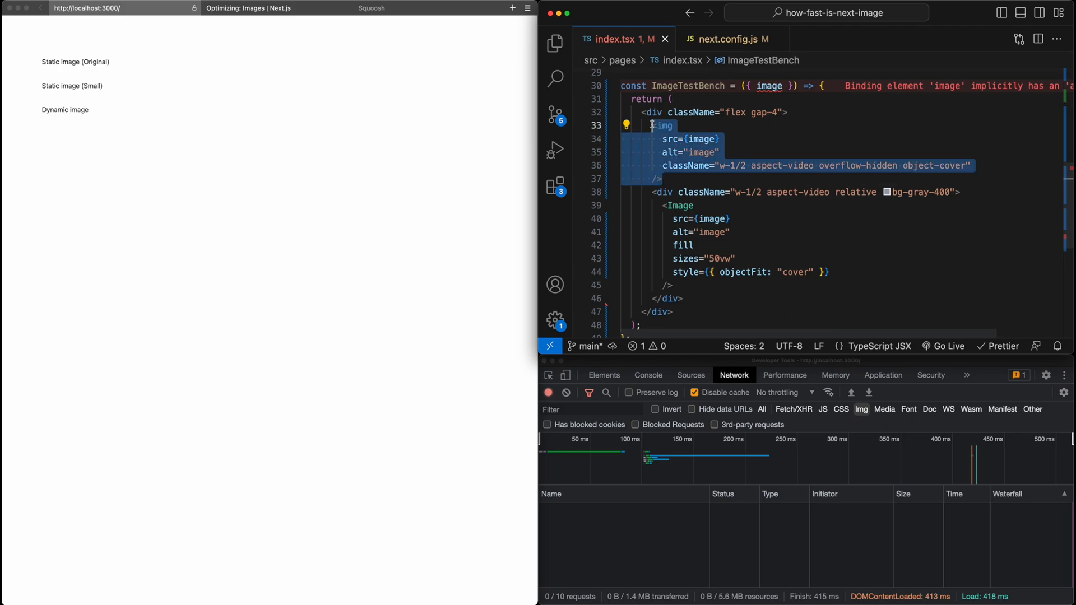
pyautogui.click(653, 191)
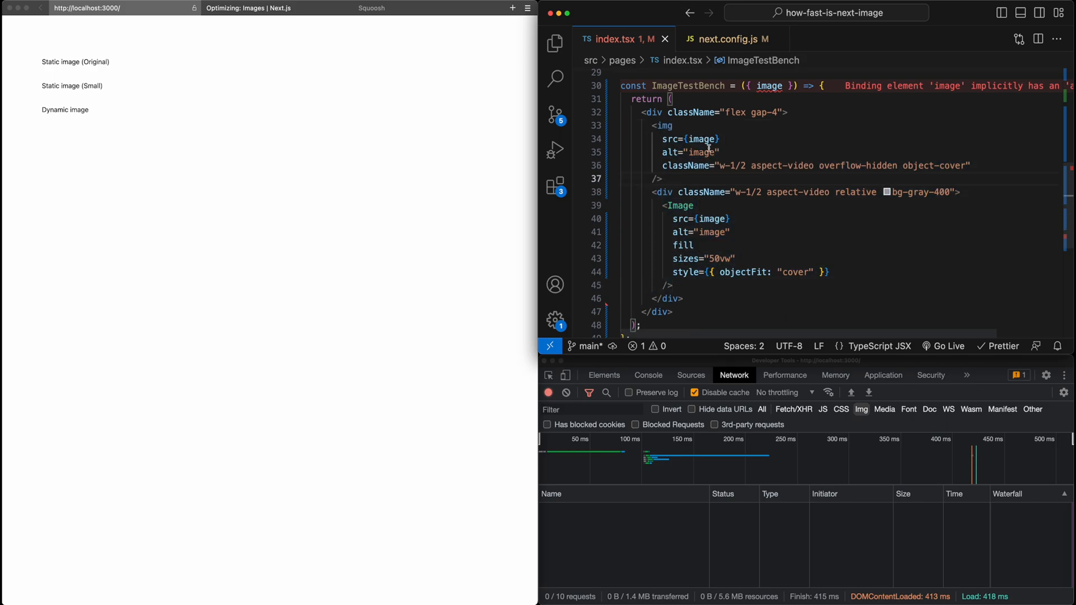
pyautogui.moveTo(903, 181)
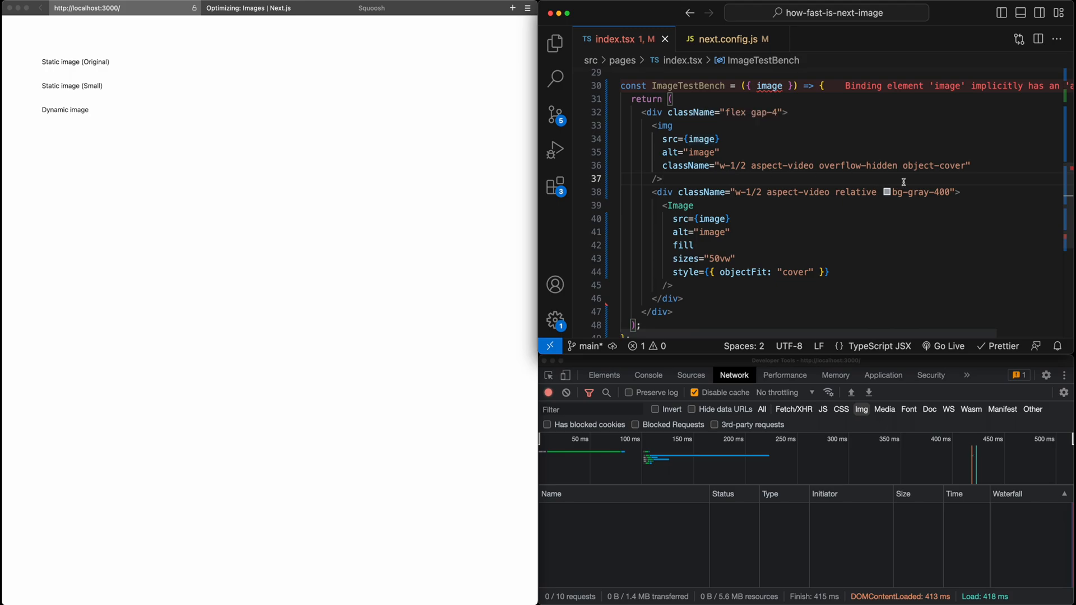
pyautogui.moveTo(1002, 173)
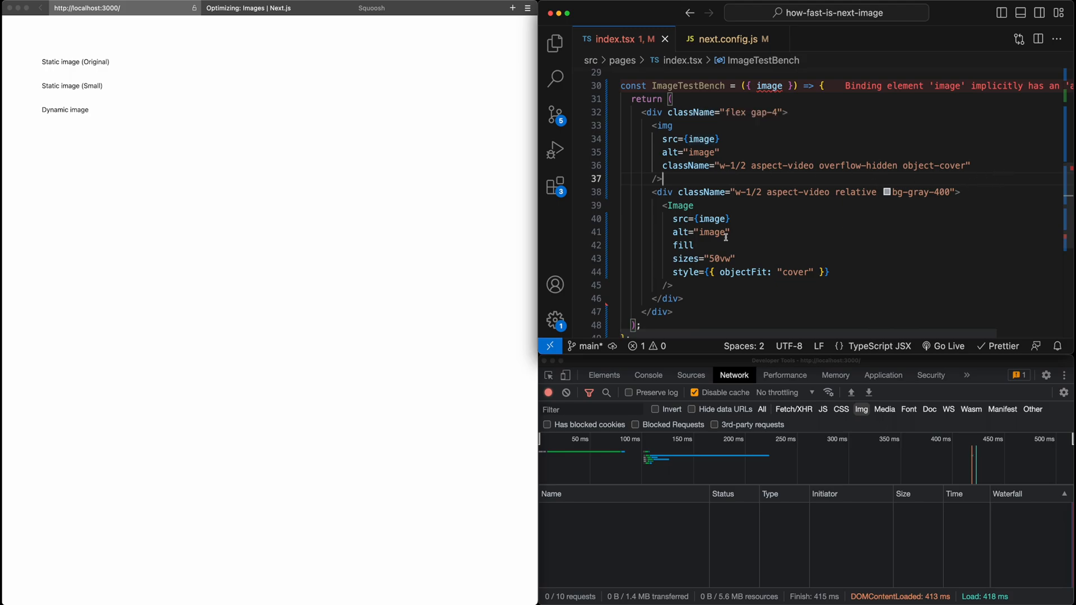
pyautogui.moveTo(680, 259)
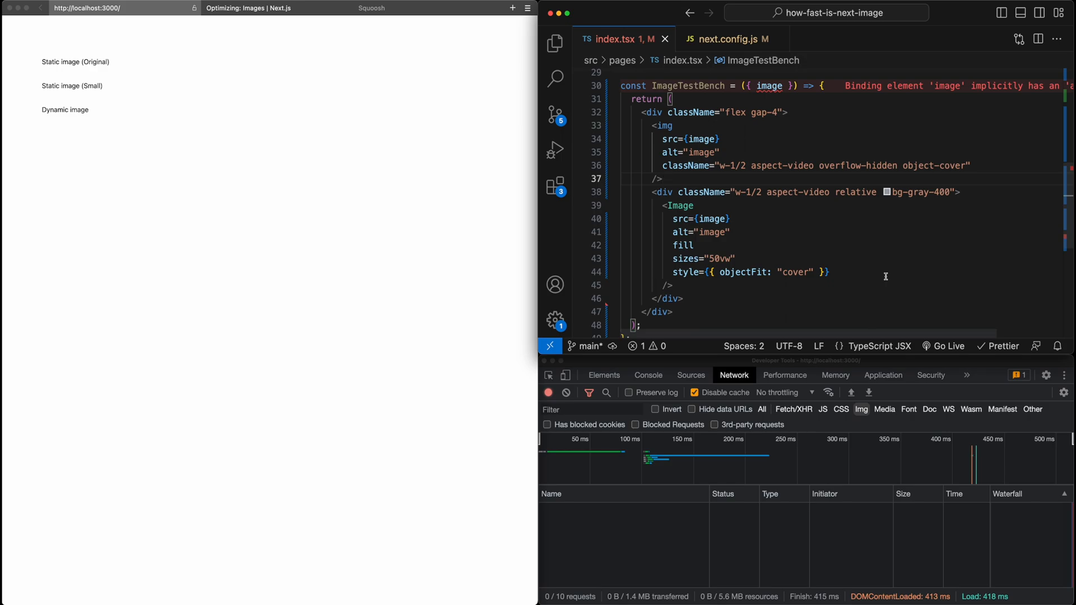
pyautogui.moveTo(740, 272)
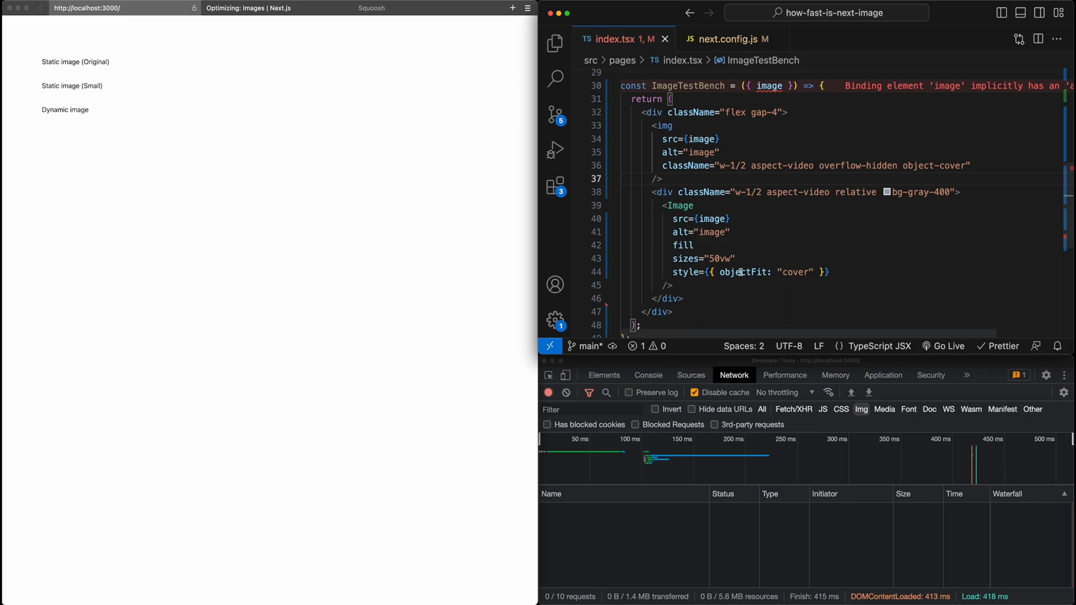
pyautogui.moveTo(663, 205); pyautogui.dragTo(674, 271)
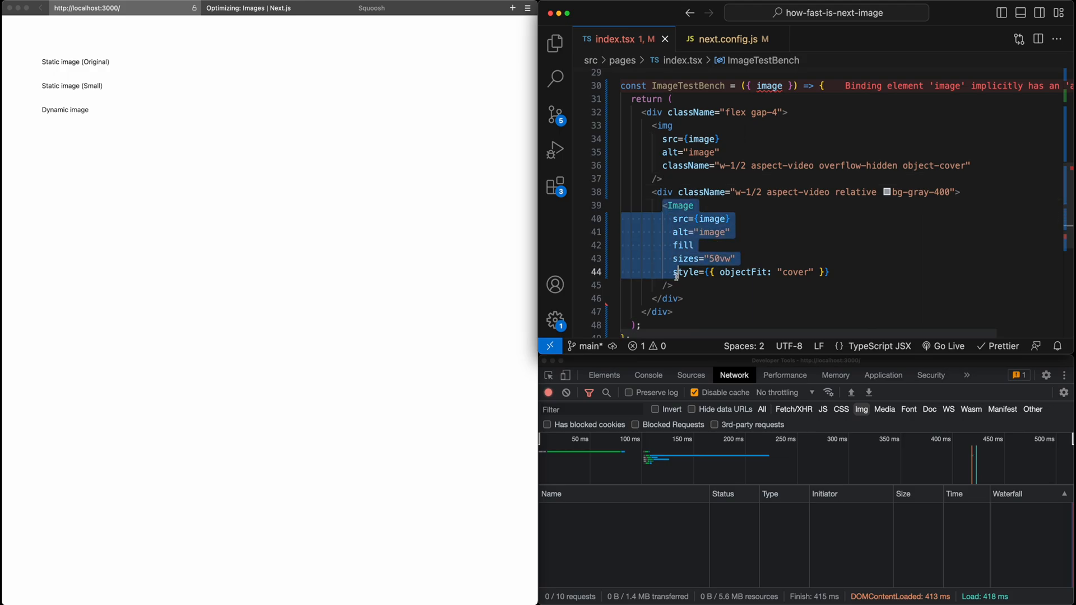
pyautogui.click(658, 192)
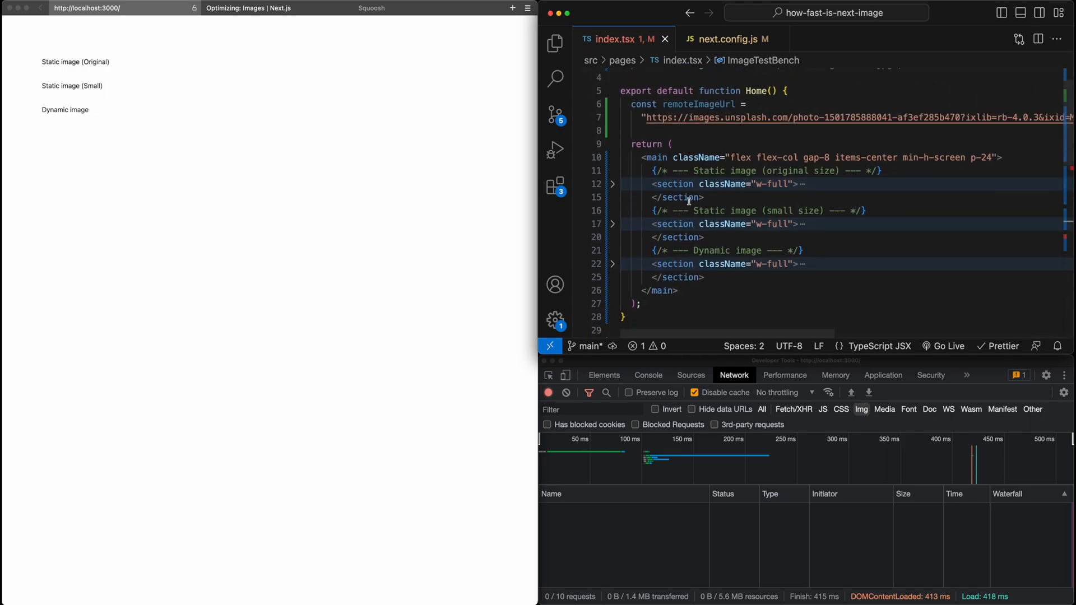
pyautogui.moveTo(867, 290)
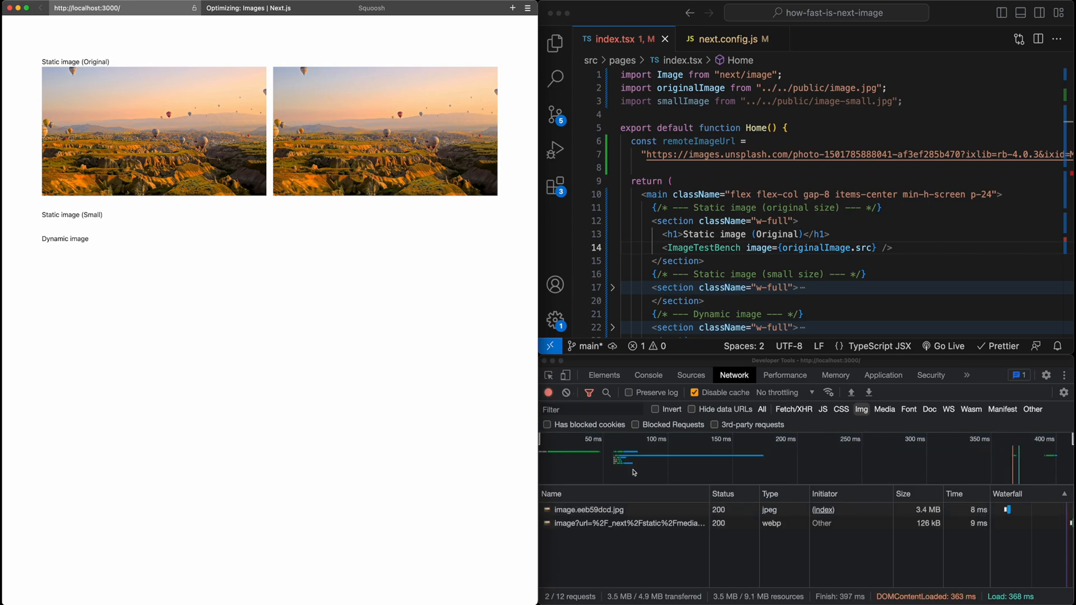
pyautogui.moveTo(643, 527)
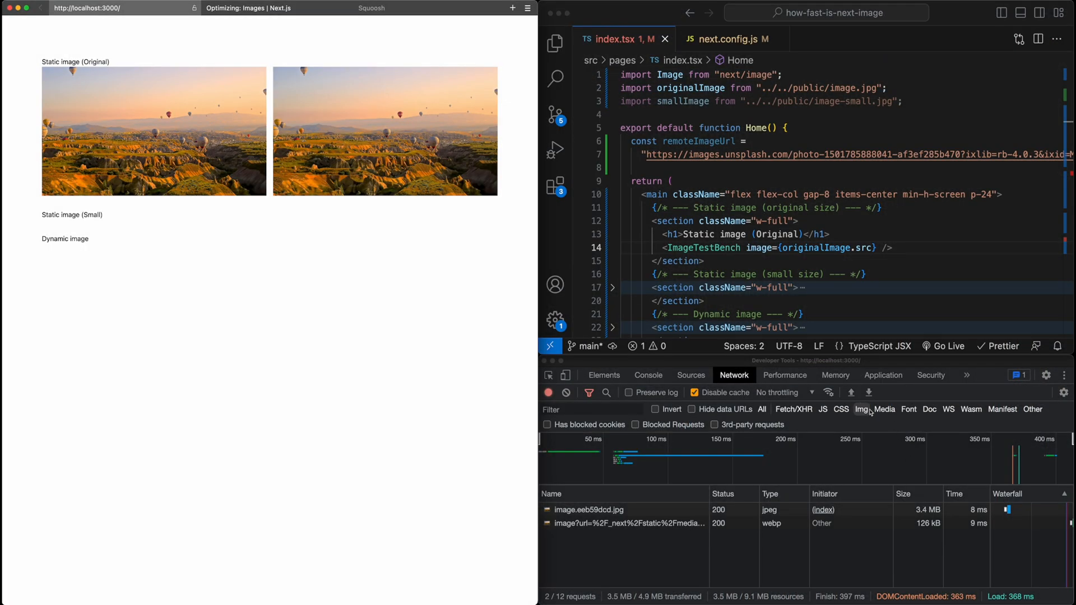
# Throttle the DevTools Network to Fast 3G so the jpeg takes 27 s versus 2 s for webp.
pyautogui.click(782, 392)
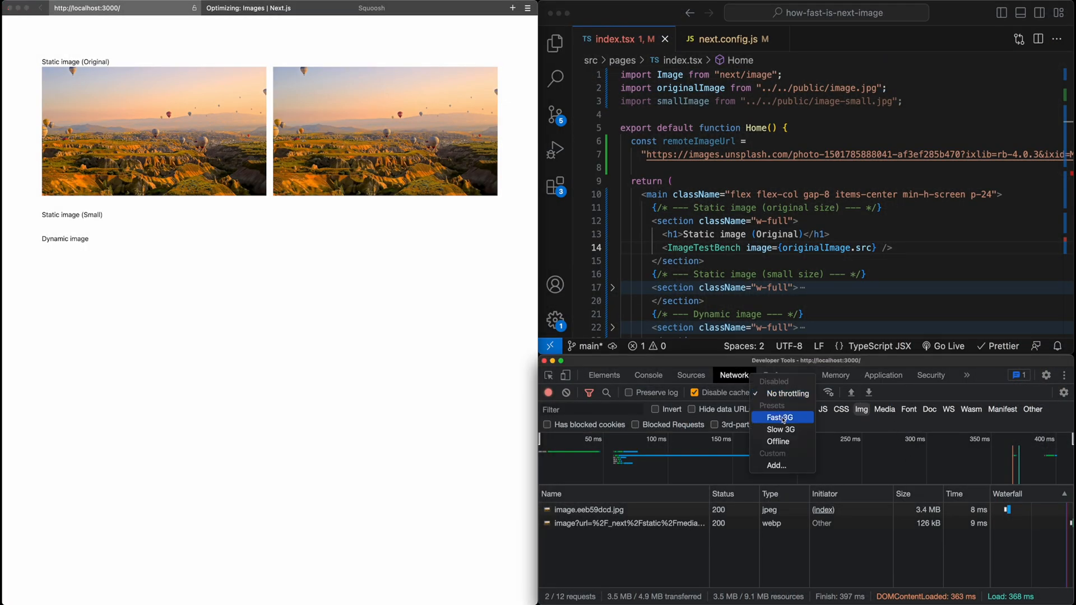
pyautogui.click(781, 417)
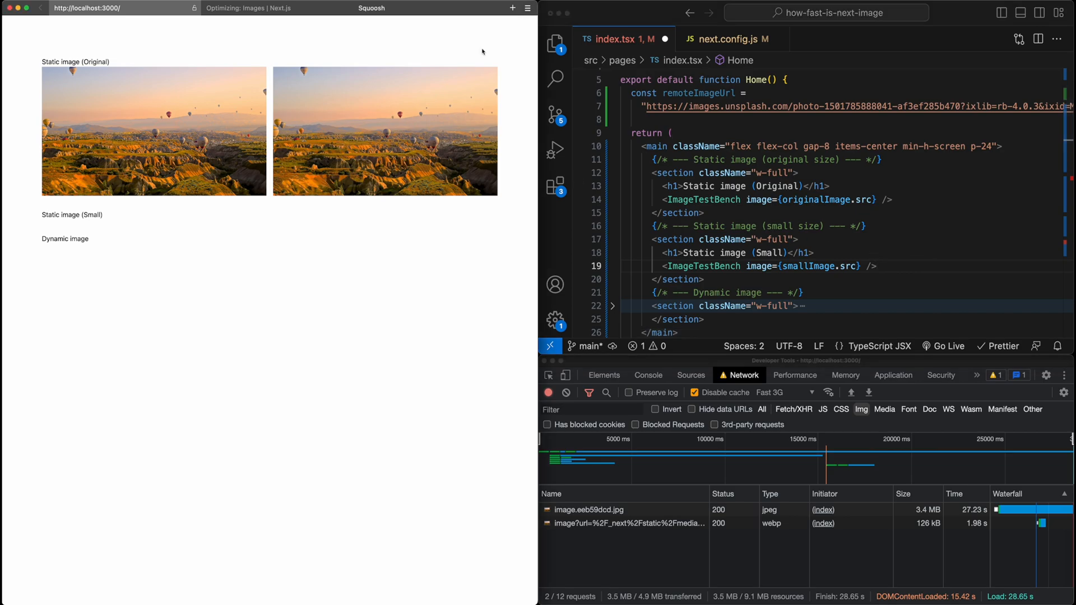
# Resize the balloon photo to 50% (2880 × 1920) in Squoosh, then return to the localhost page.
pyautogui.click(371, 8)
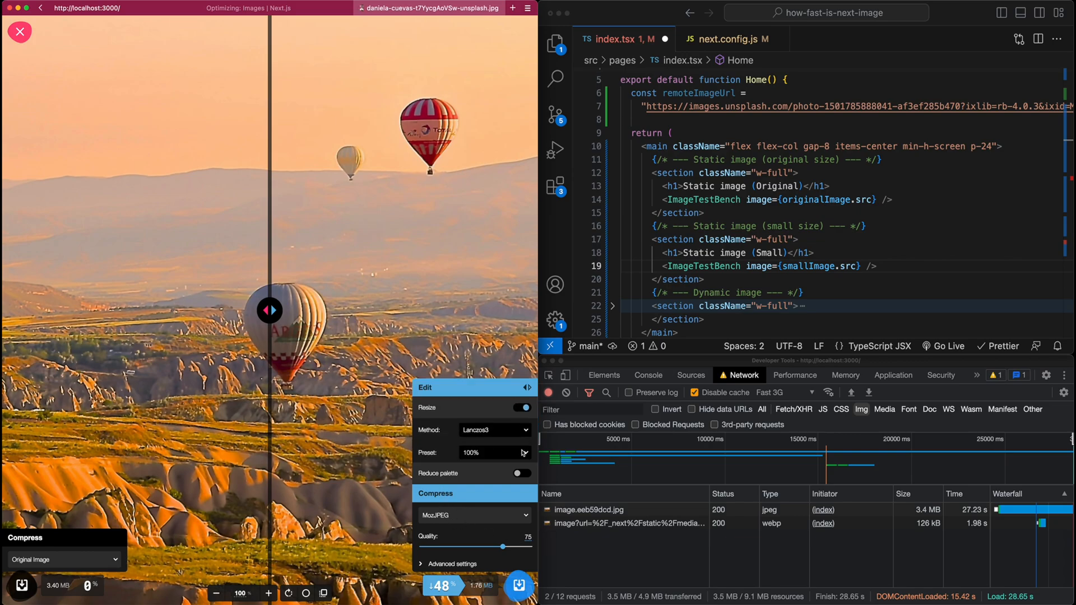
pyautogui.click(494, 453)
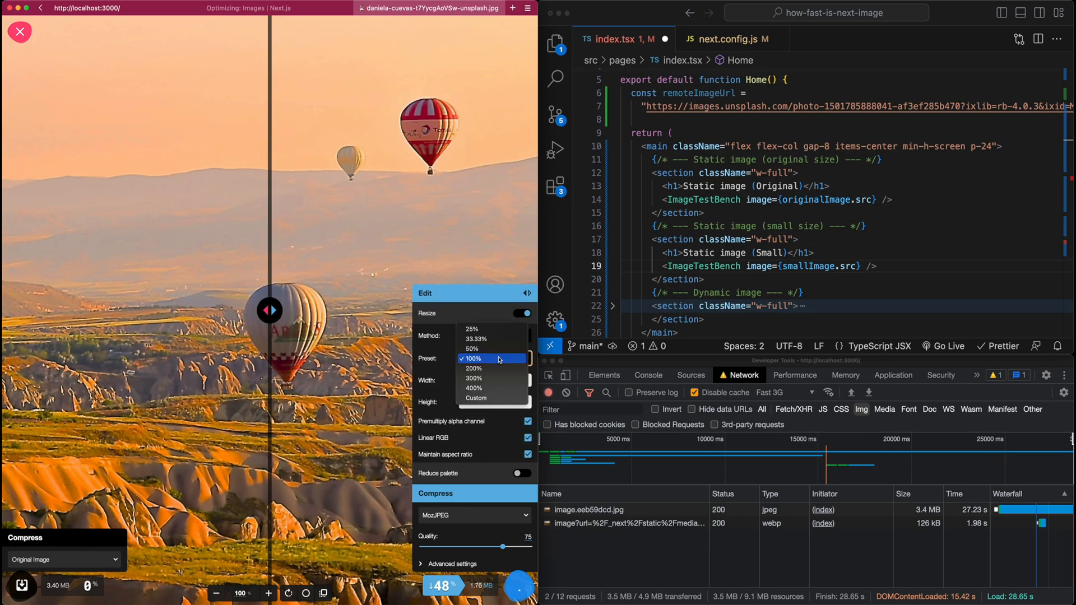
pyautogui.click(472, 349)
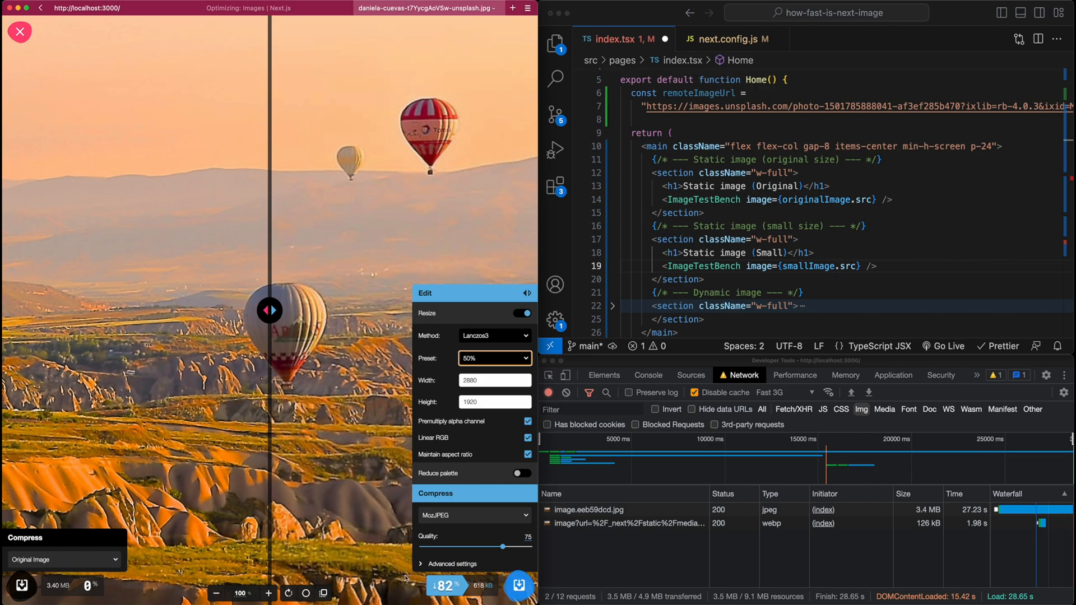
pyautogui.click(19, 32)
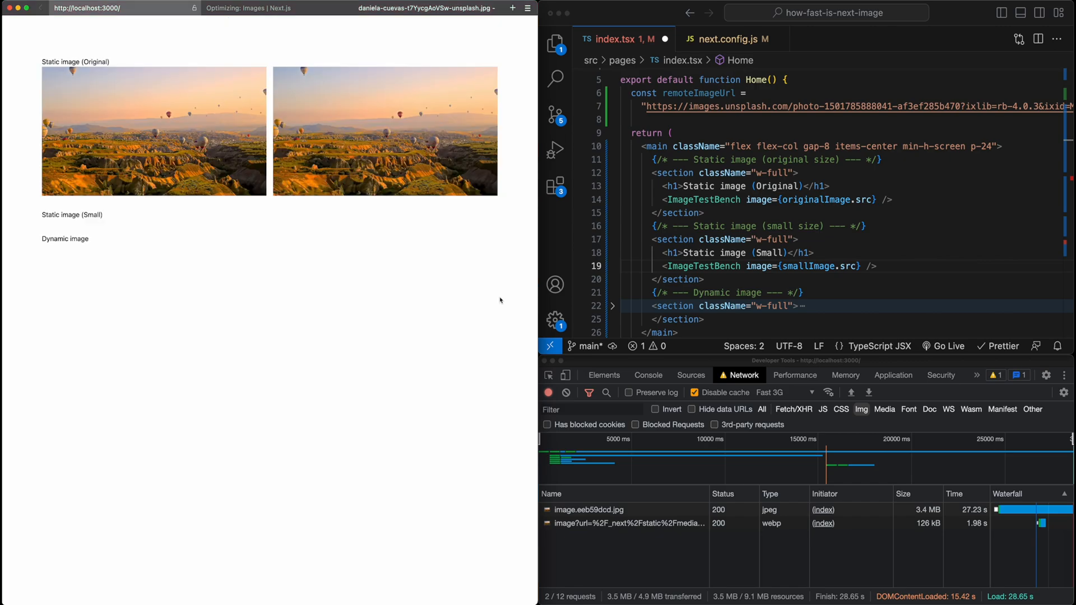
# Comment out the ImageTestBench usage for the original static image in index.tsx.
pyautogui.doubleClick(808, 267)
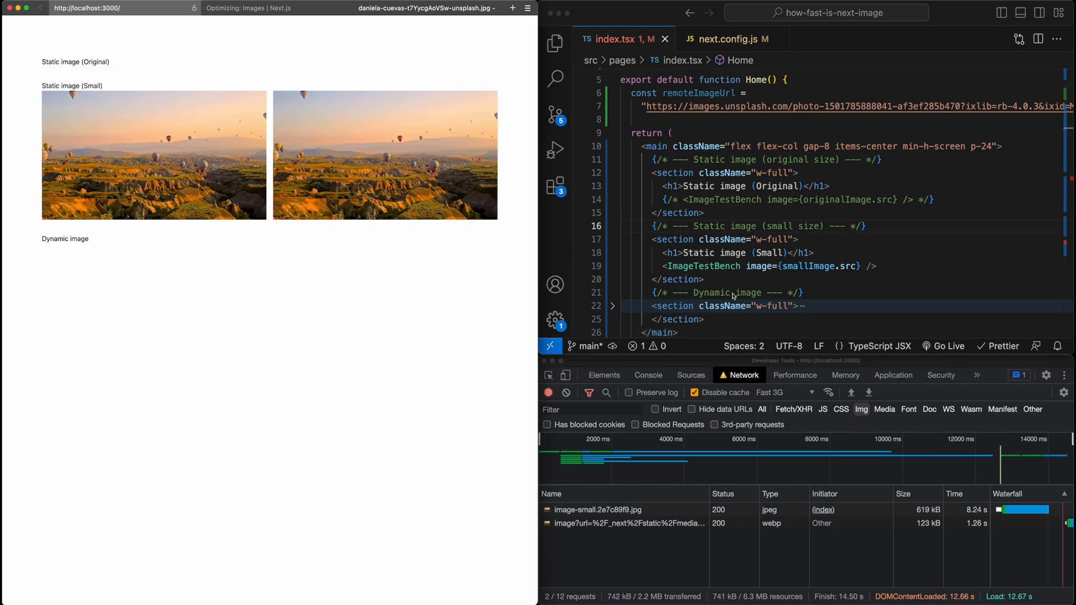
pyautogui.moveTo(799, 396)
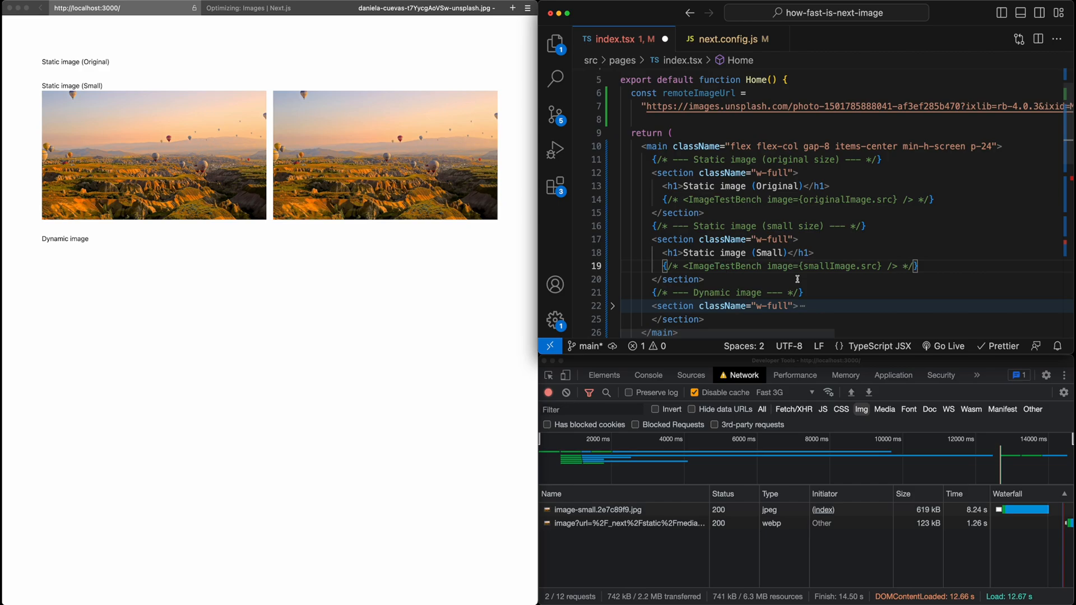
# Scroll to the Dynamic image section rendering ImageTestBench with remoteImageUrl.
pyautogui.scroll(-3)
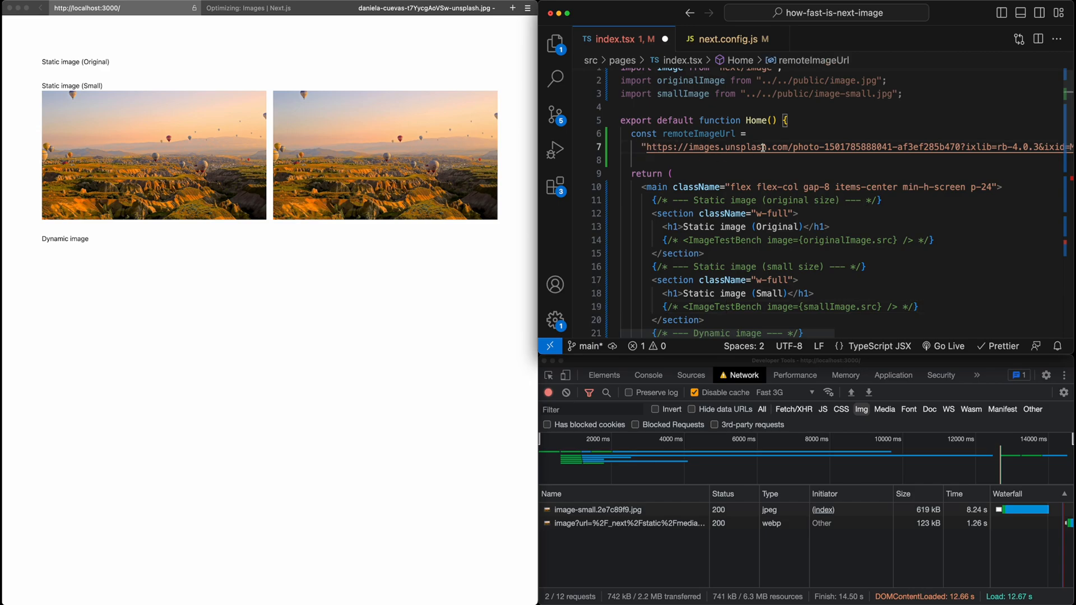
pyautogui.moveTo(792, 148)
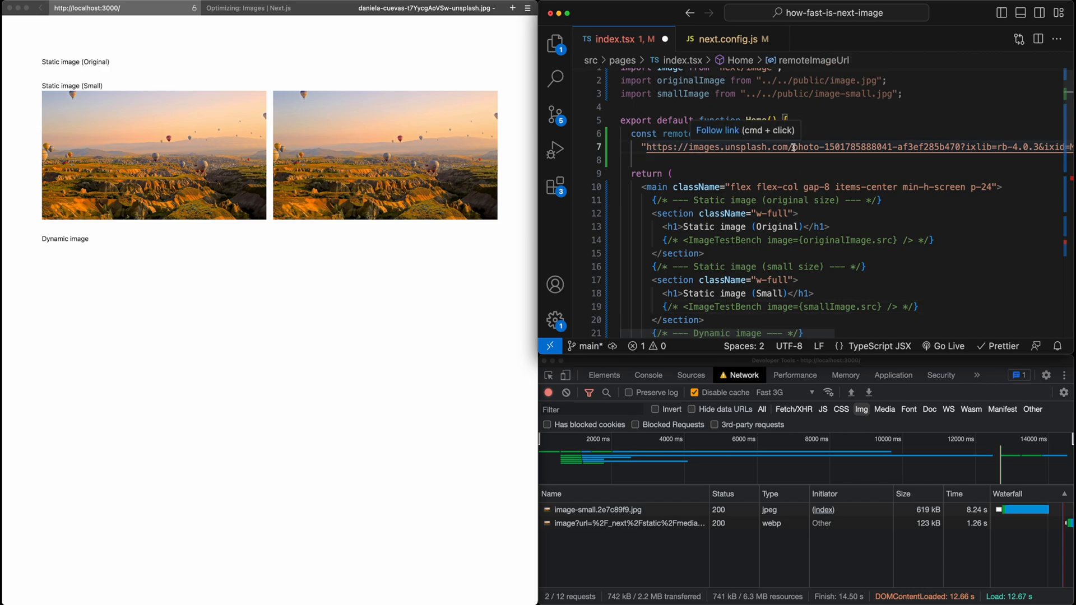
pyautogui.scroll(-3)
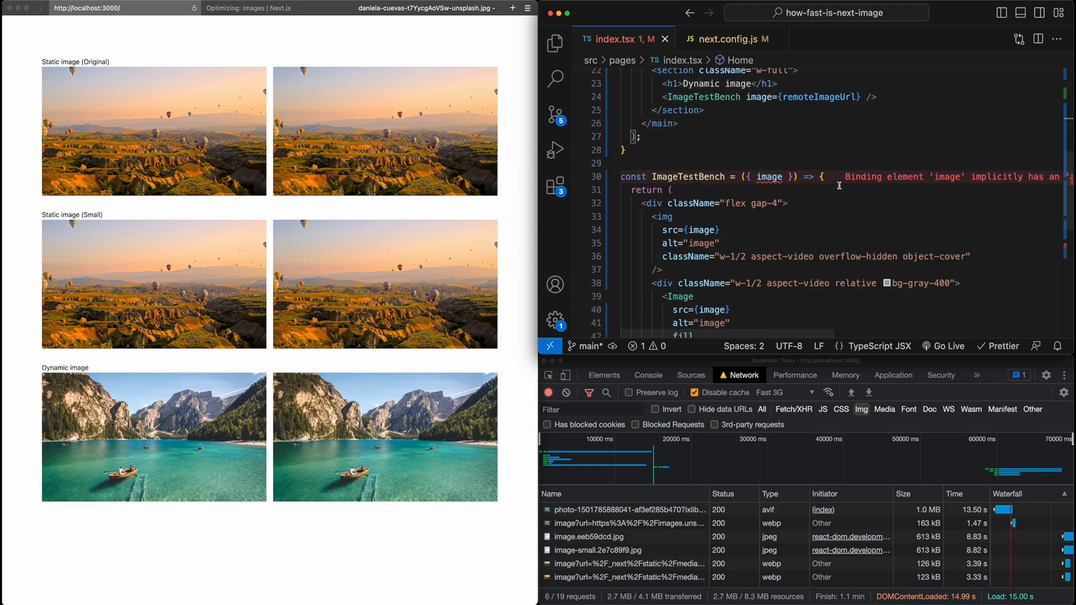
# Comment out the next/image Image wrapper with Cmd+/ so only plain img versions load.
pyautogui.scroll(-3)
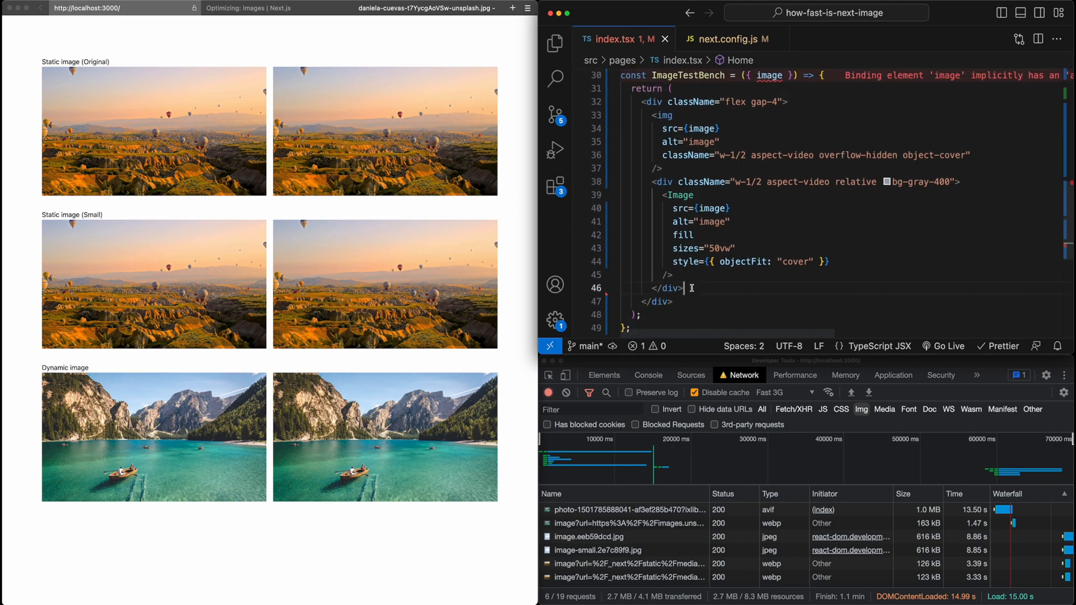
pyautogui.press('cmd+/')
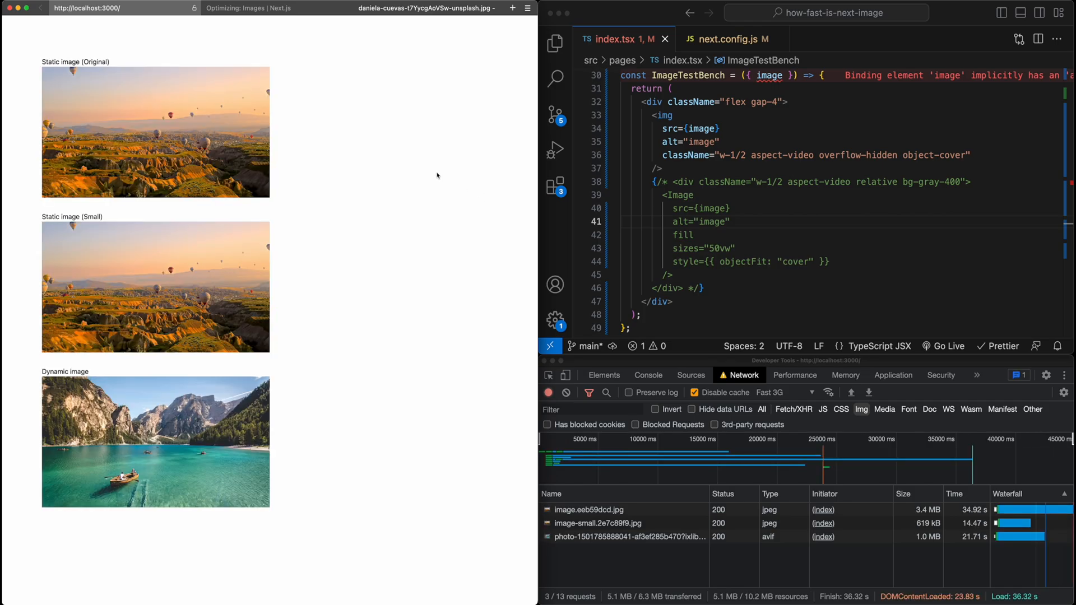
pyautogui.moveTo(1031, 603)
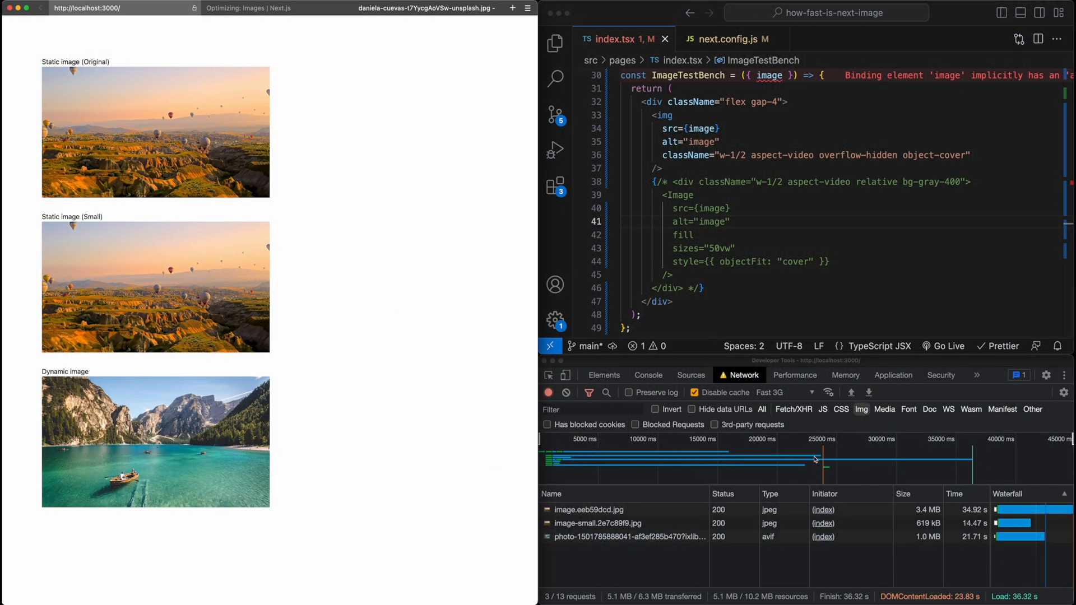
pyautogui.moveTo(825, 480)
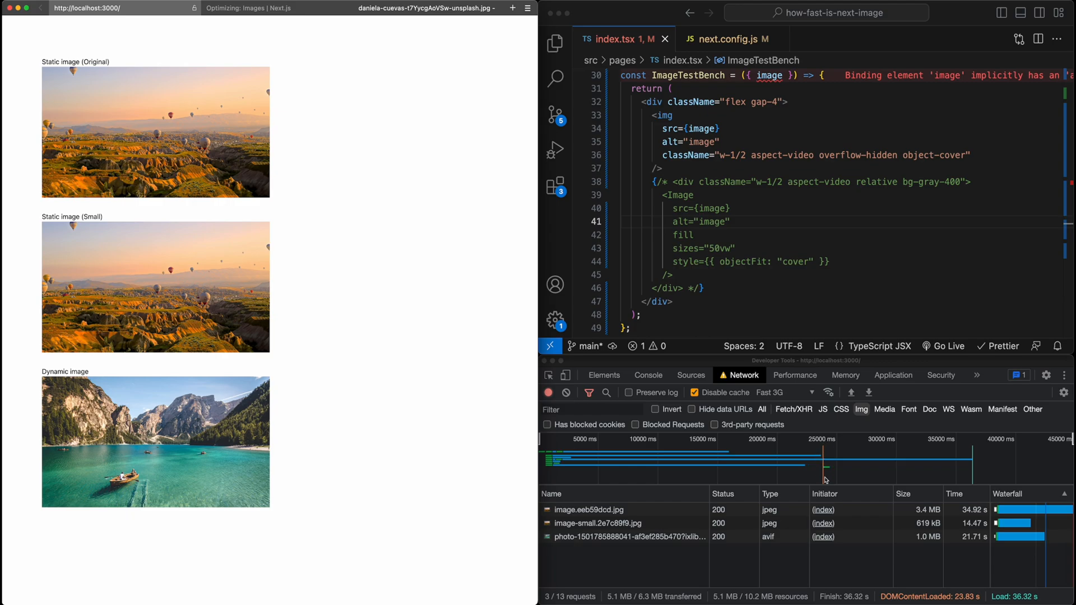
pyautogui.moveTo(393, 270)
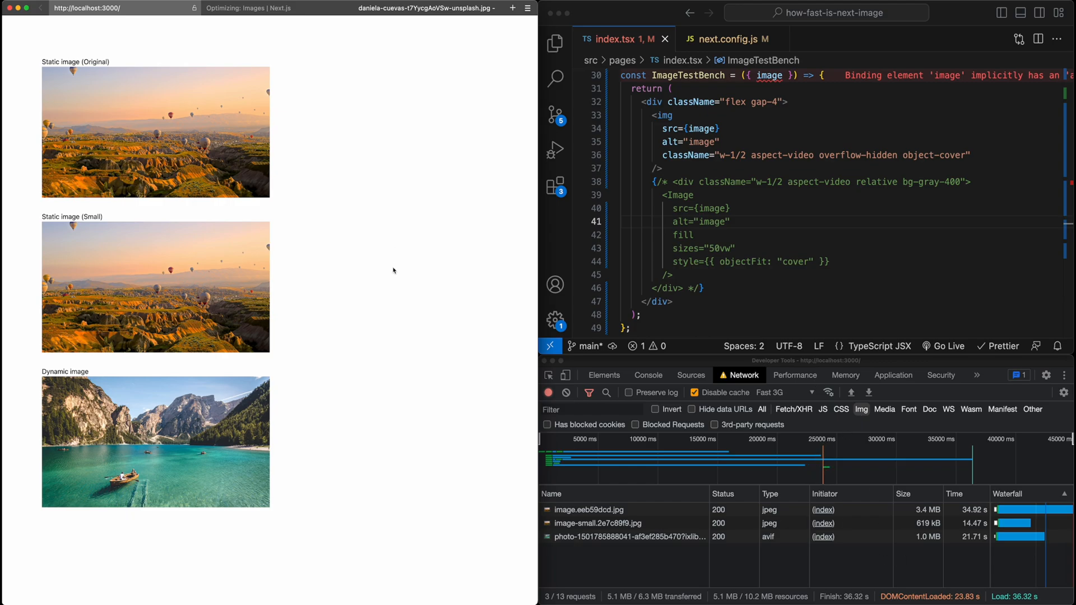
pyautogui.moveTo(637, 466)
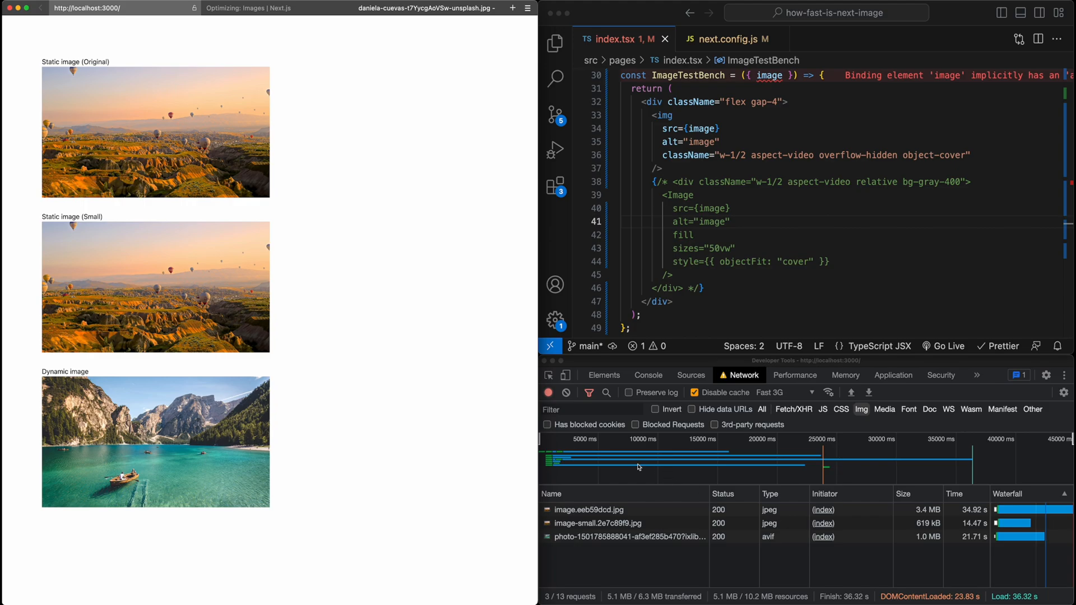
pyautogui.moveTo(802, 466)
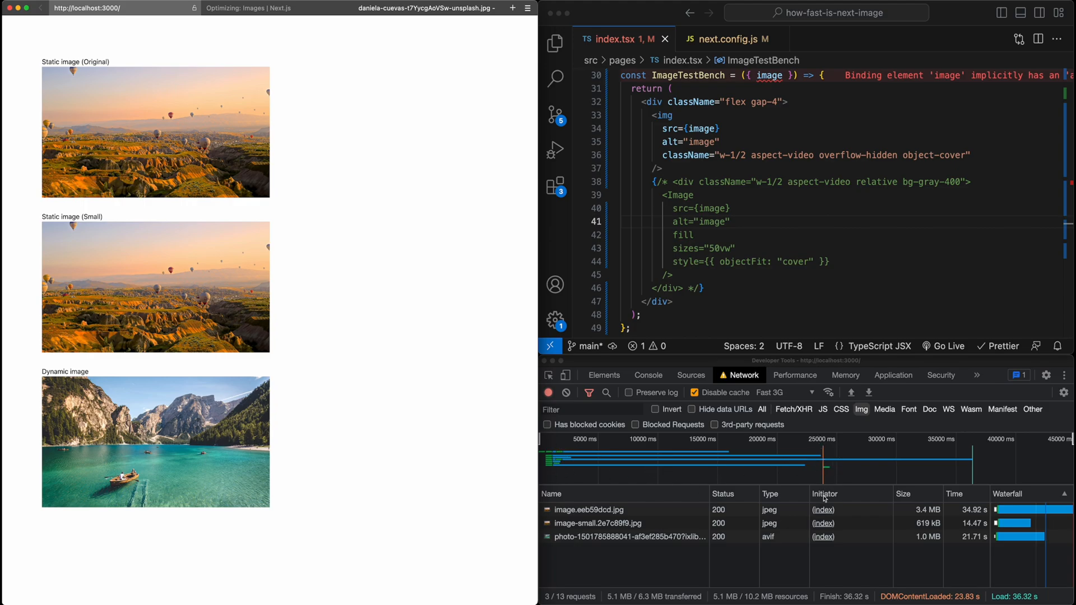
pyautogui.moveTo(880, 502)
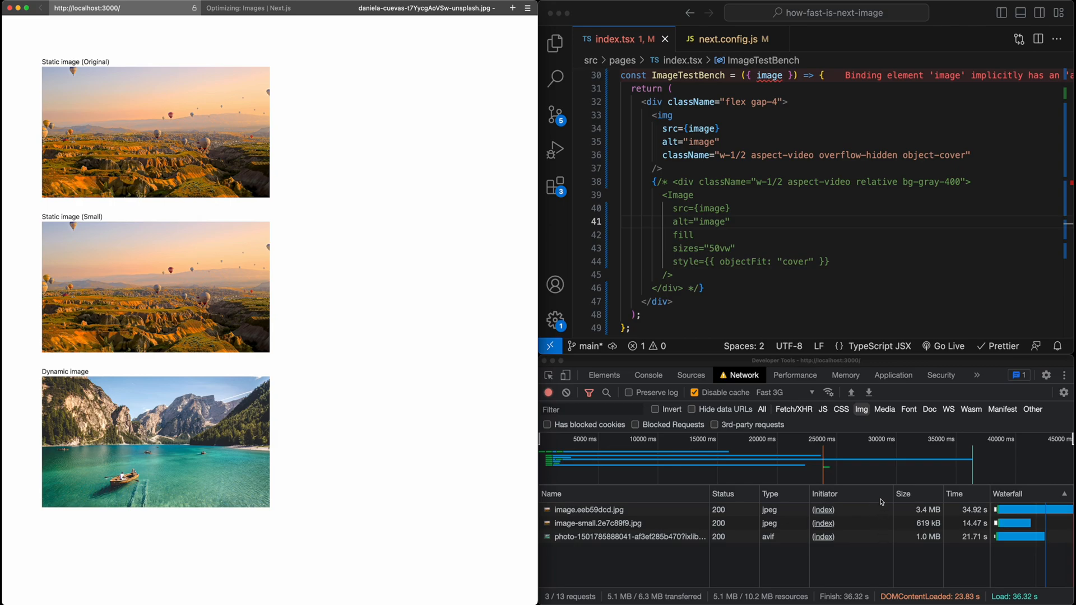
pyautogui.moveTo(882, 547)
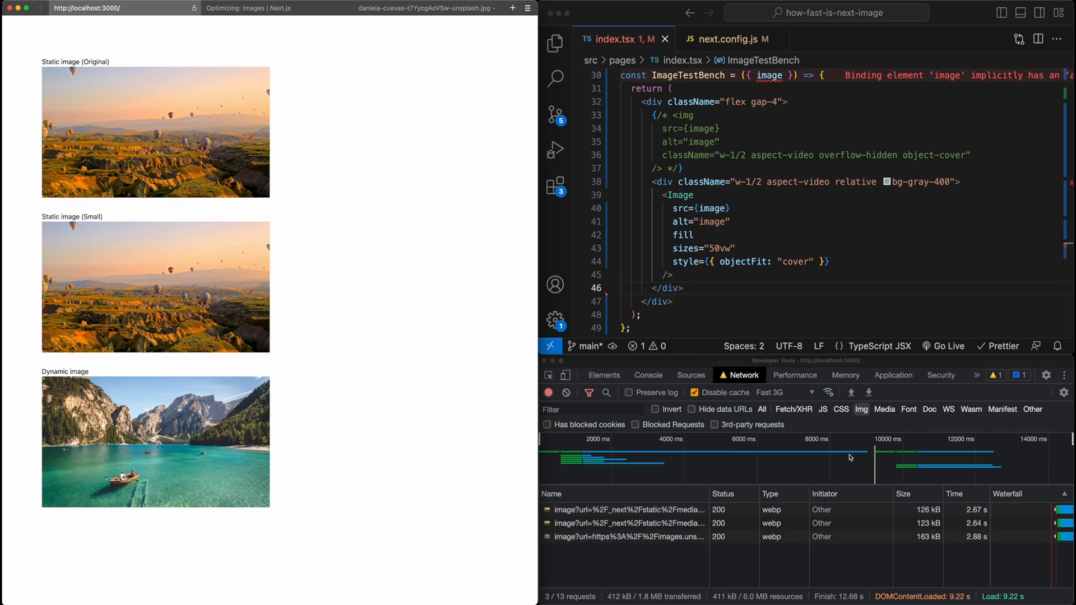
pyautogui.moveTo(881, 497)
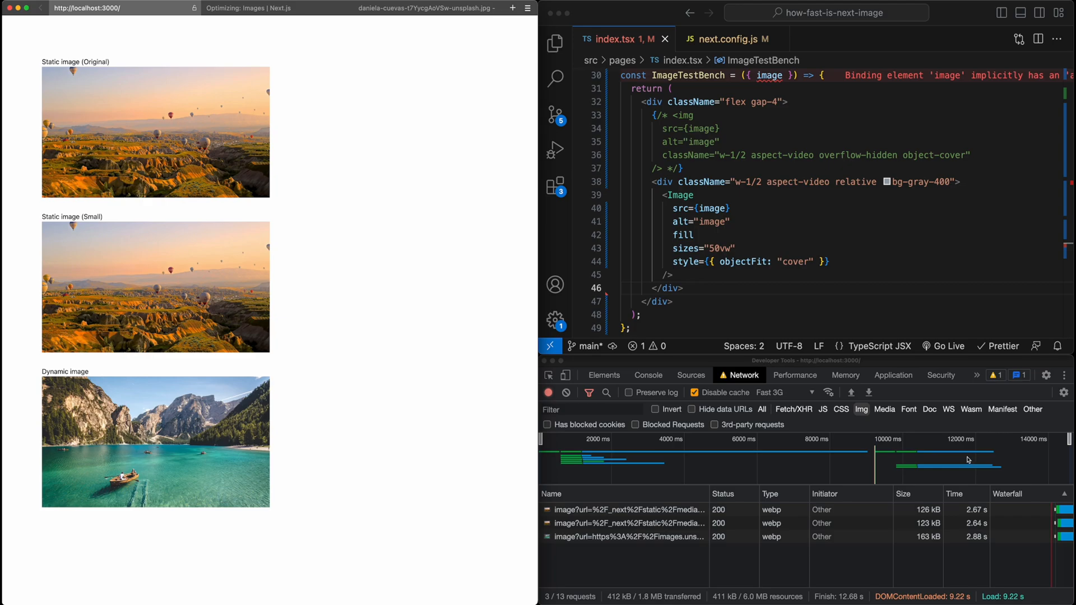
pyautogui.moveTo(967, 529)
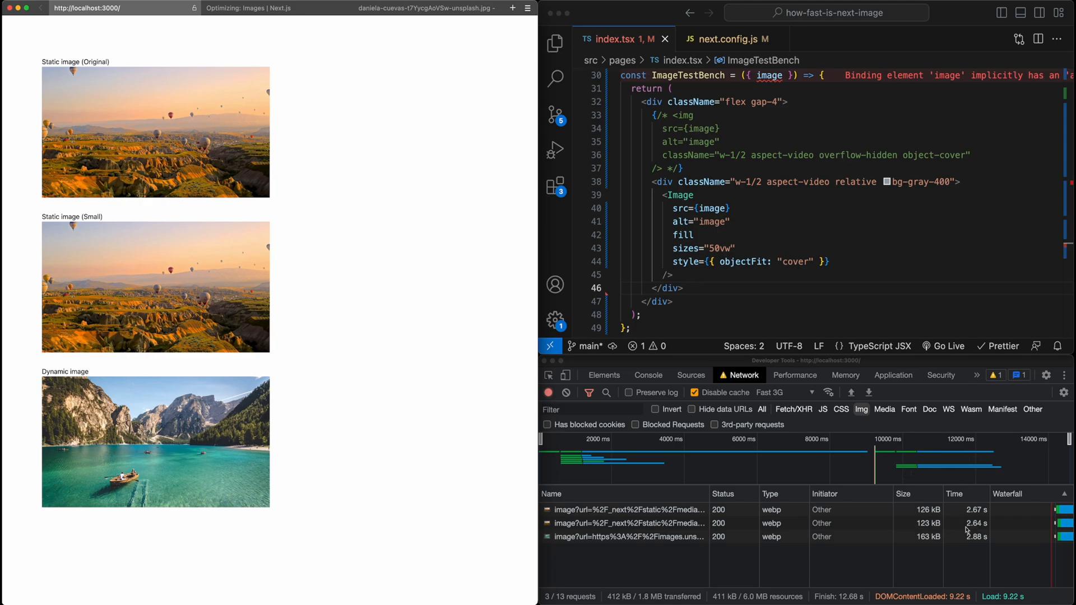
pyautogui.moveTo(884, 459)
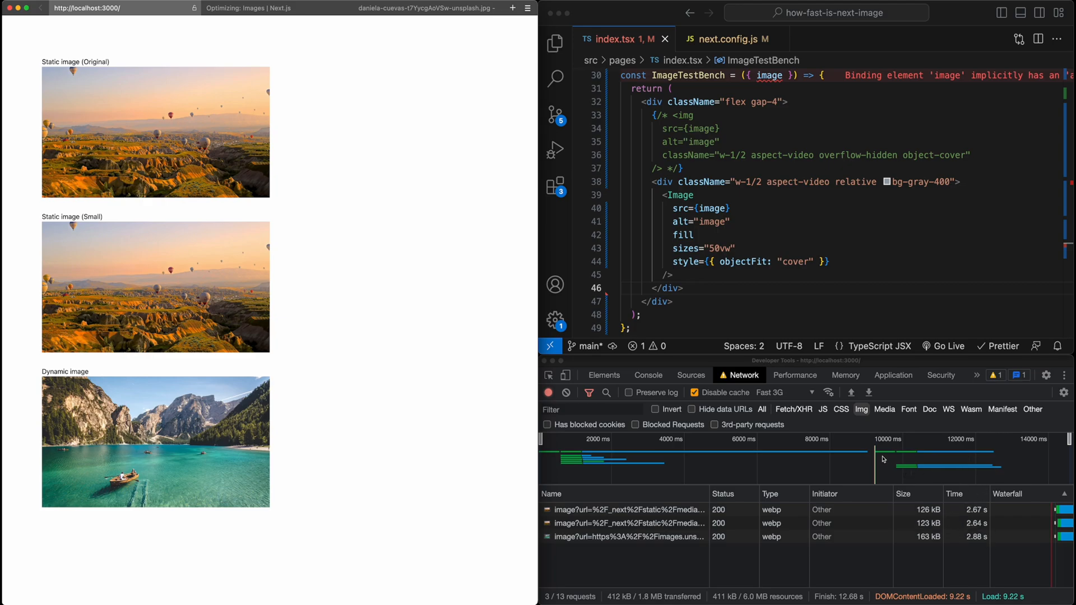
pyautogui.moveTo(393, 323)
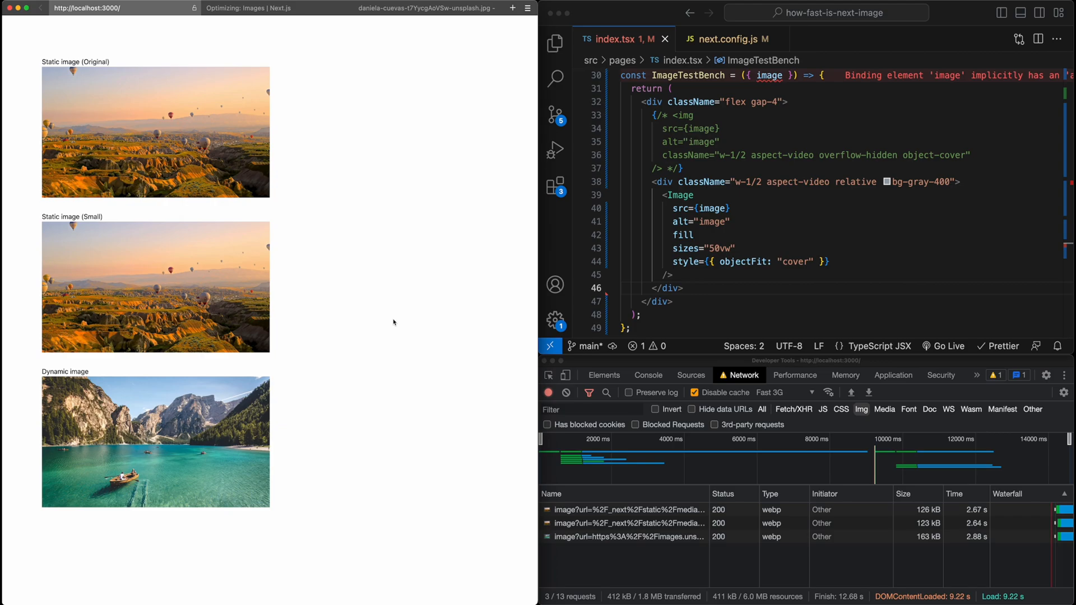
pyautogui.moveTo(60, 214)
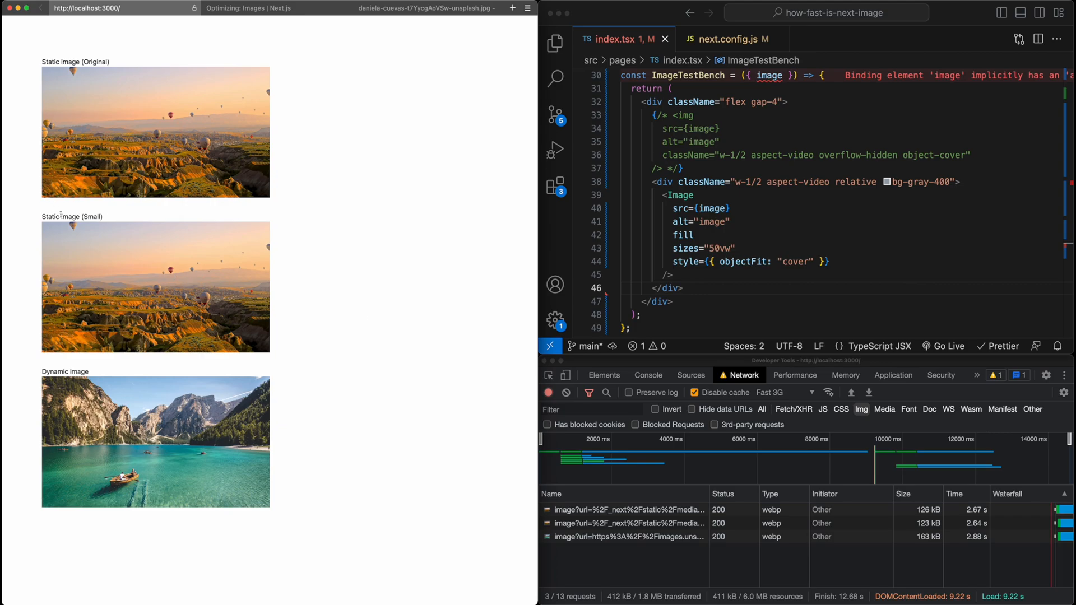
pyautogui.moveTo(364, 350)
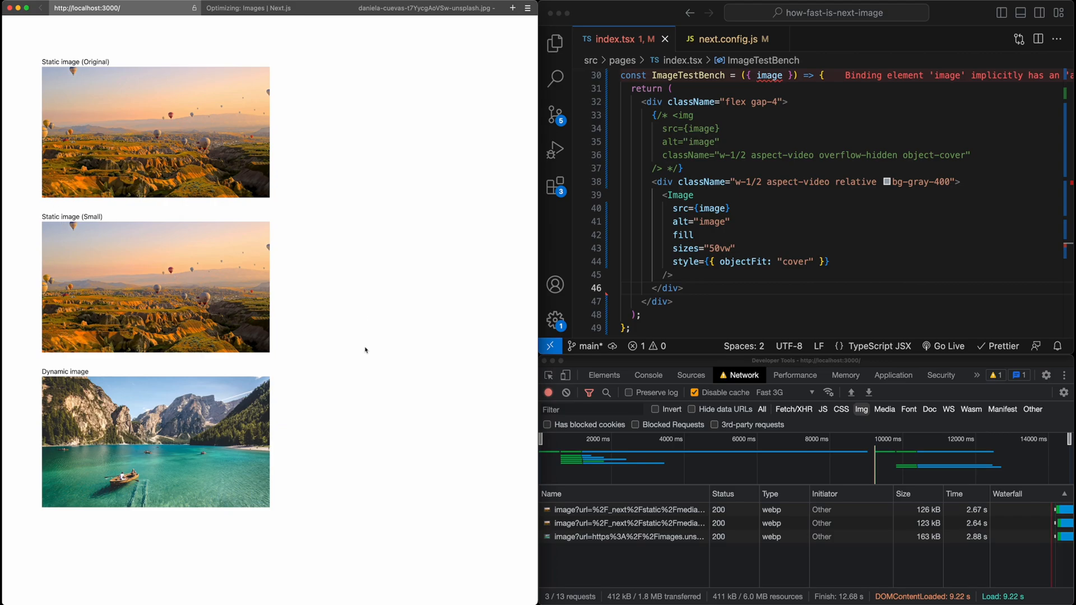